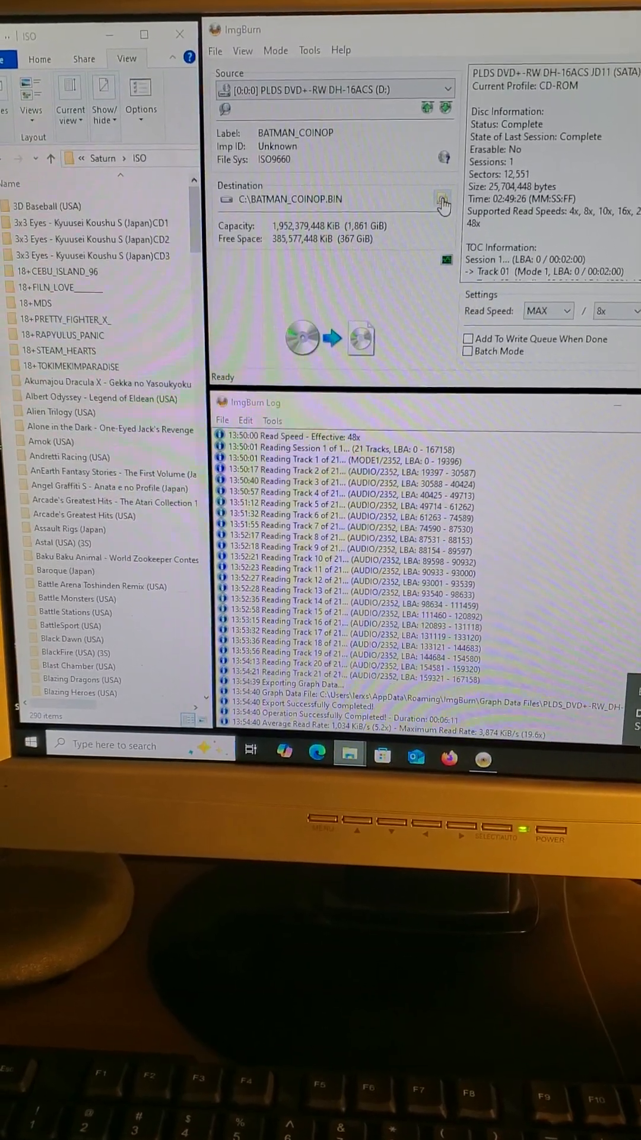
- Set the rip destination to the Saturn games folder as BATMAN_Forever
{"action": "left_click", "coordinate": [443, 199]}
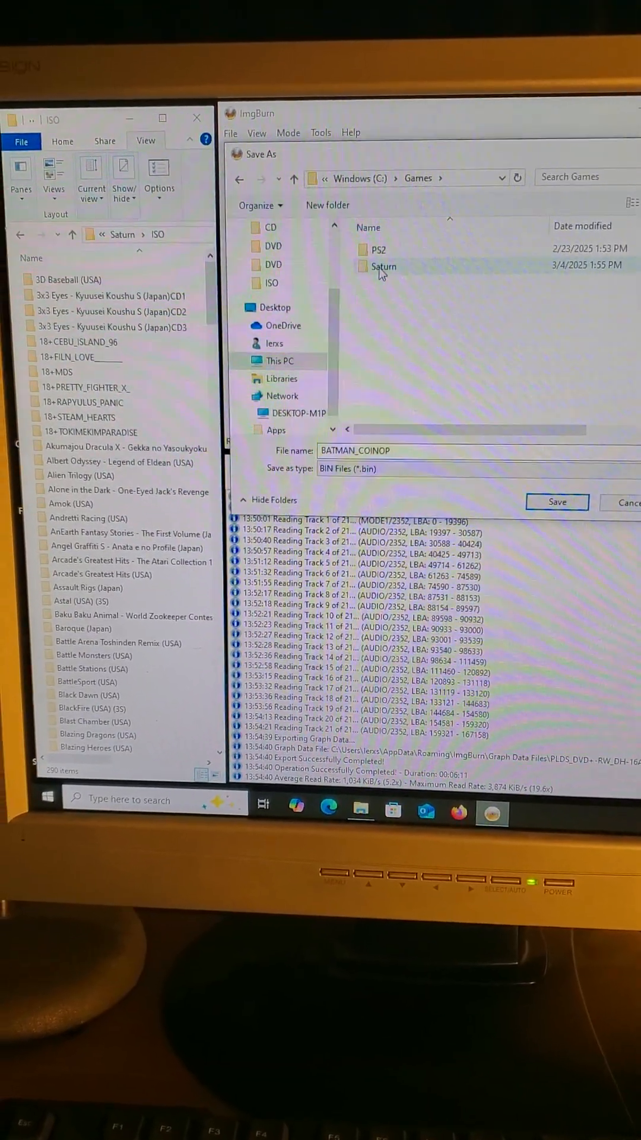
{"action": "double_click", "coordinate": [383, 266]}
{"action": "type", "text": "Forever"}
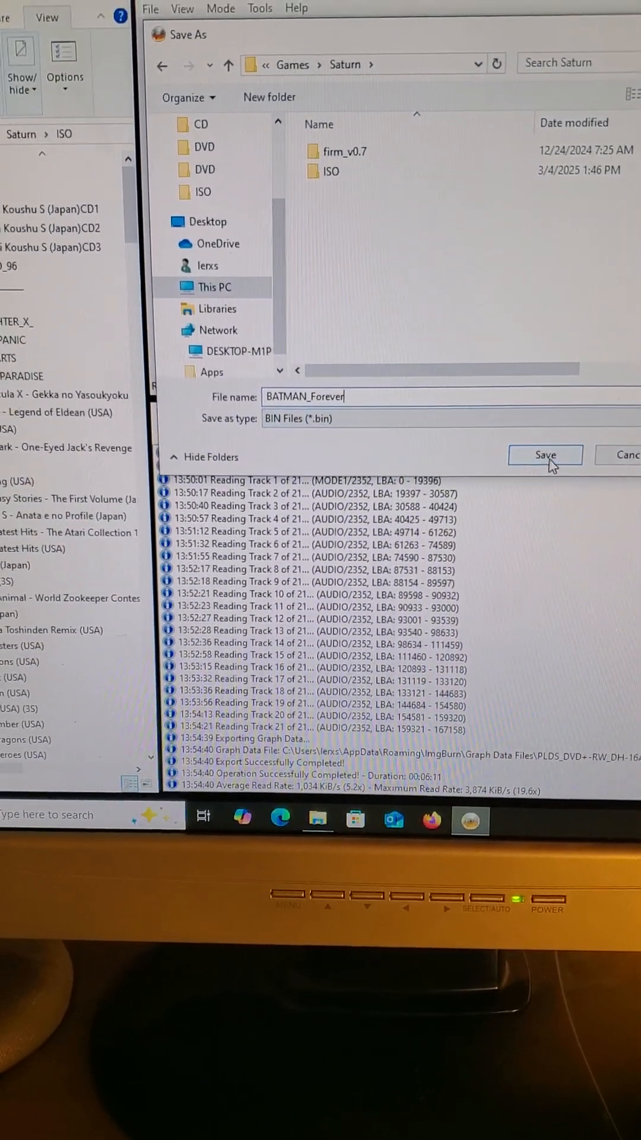
- Rip the disc to C:\Games\Saturn\BATMAN_Forever.bin and acknowledge the completion message
{"action": "left_click", "coordinate": [545, 454]}
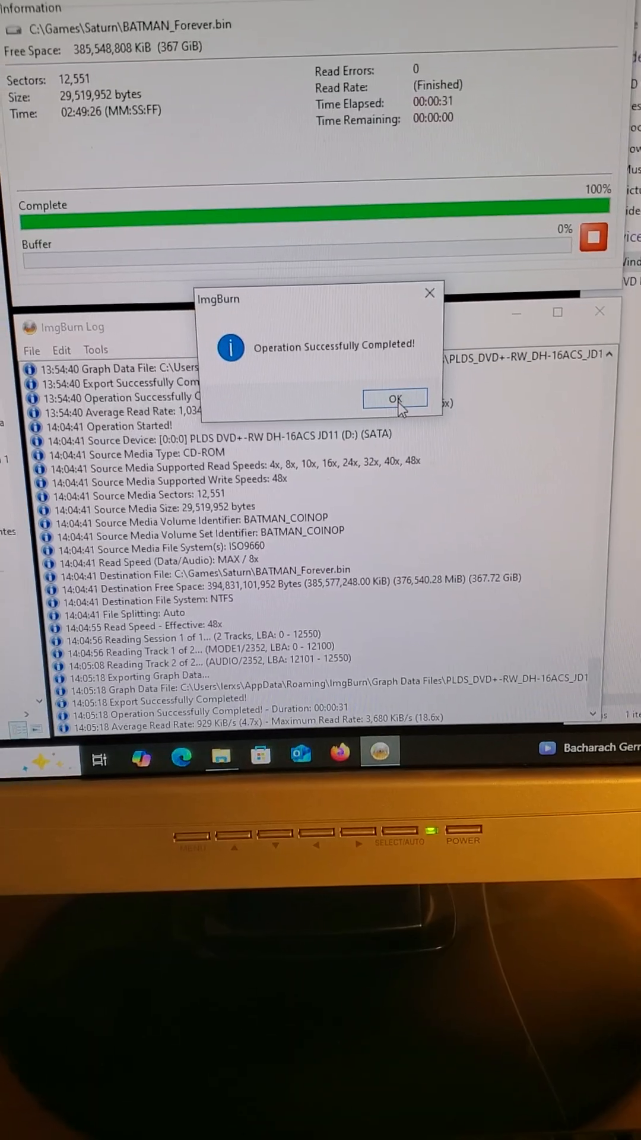
{"action": "left_click", "coordinate": [394, 398]}
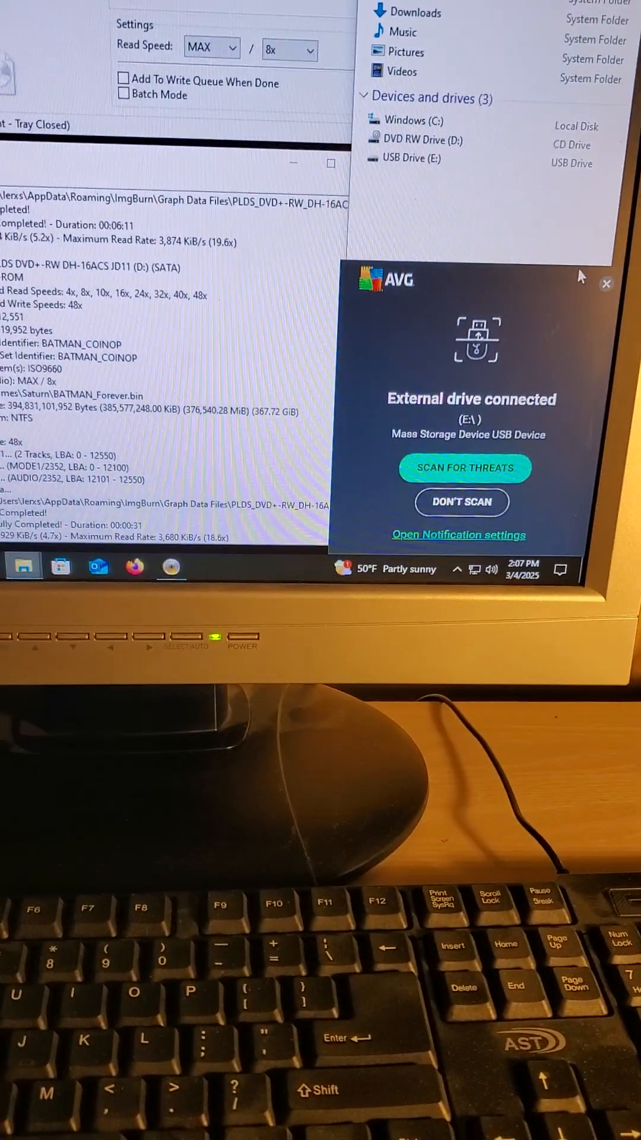
- Navigate from USB Drive (E:) into SAROO and its BIN folder
{"action": "left_click", "coordinate": [462, 501]}
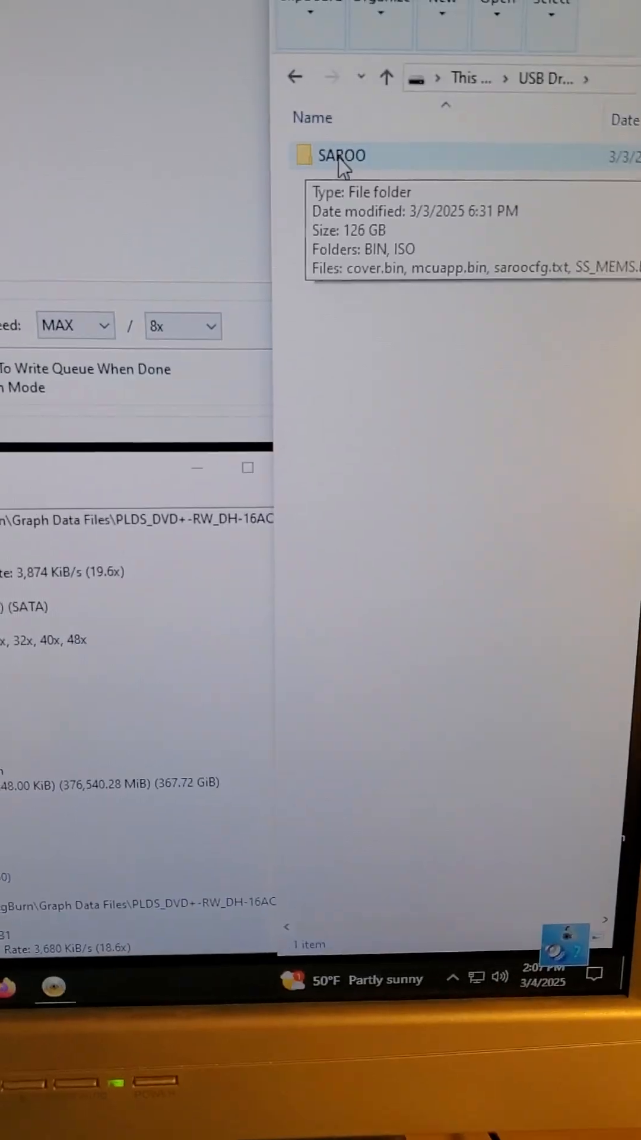
{"action": "double_click", "coordinate": [342, 155]}
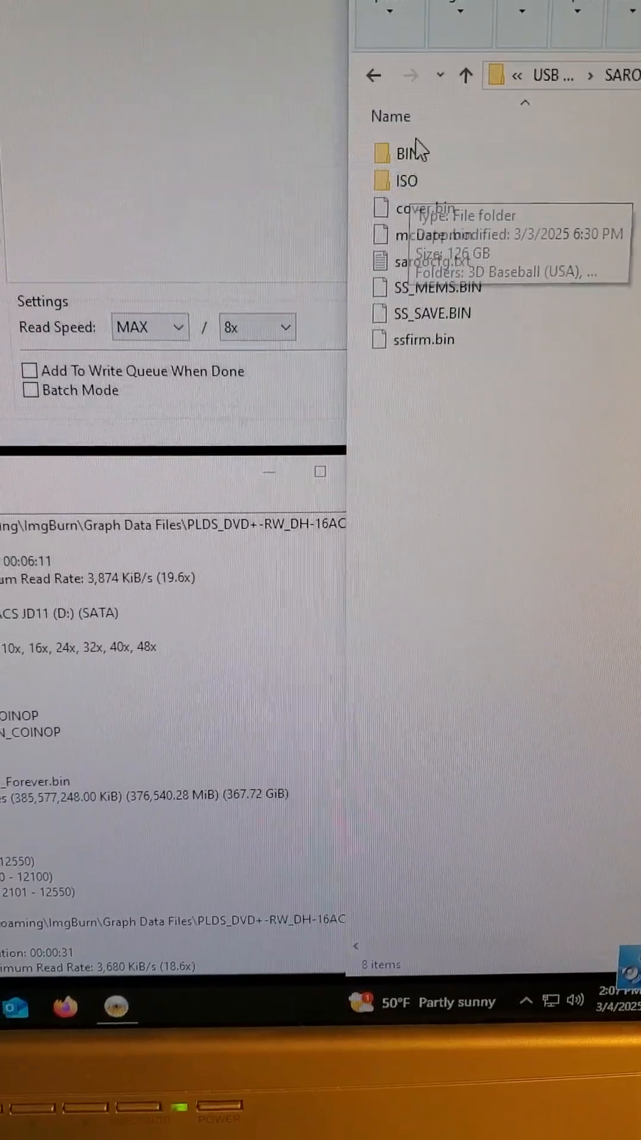
{"action": "left_click", "coordinate": [404, 153]}
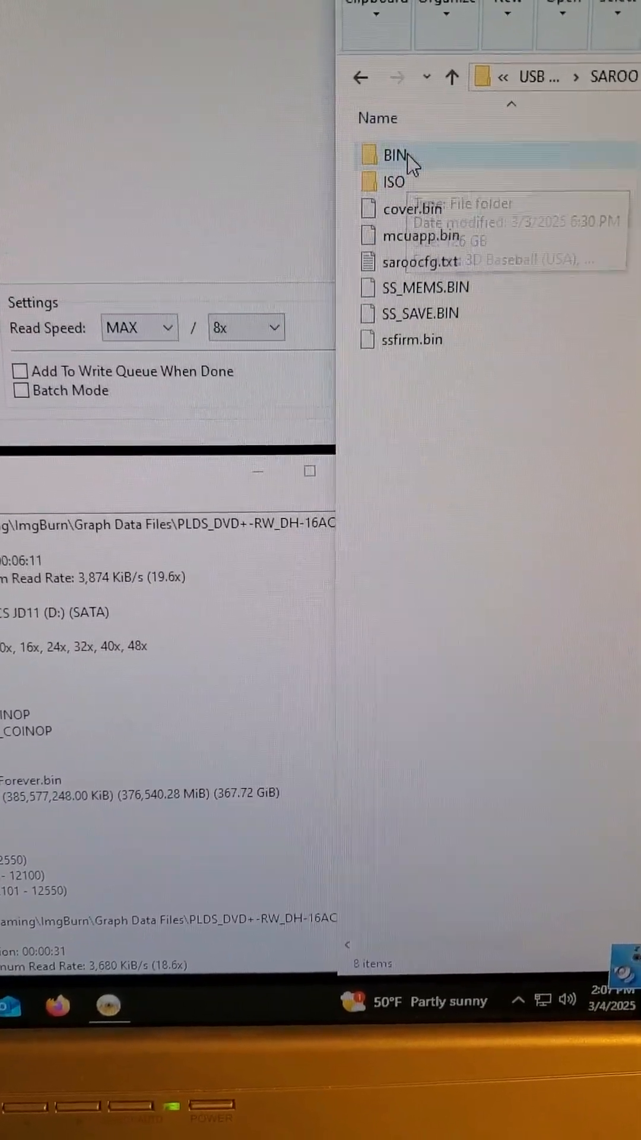
{"action": "double_click", "coordinate": [393, 182]}
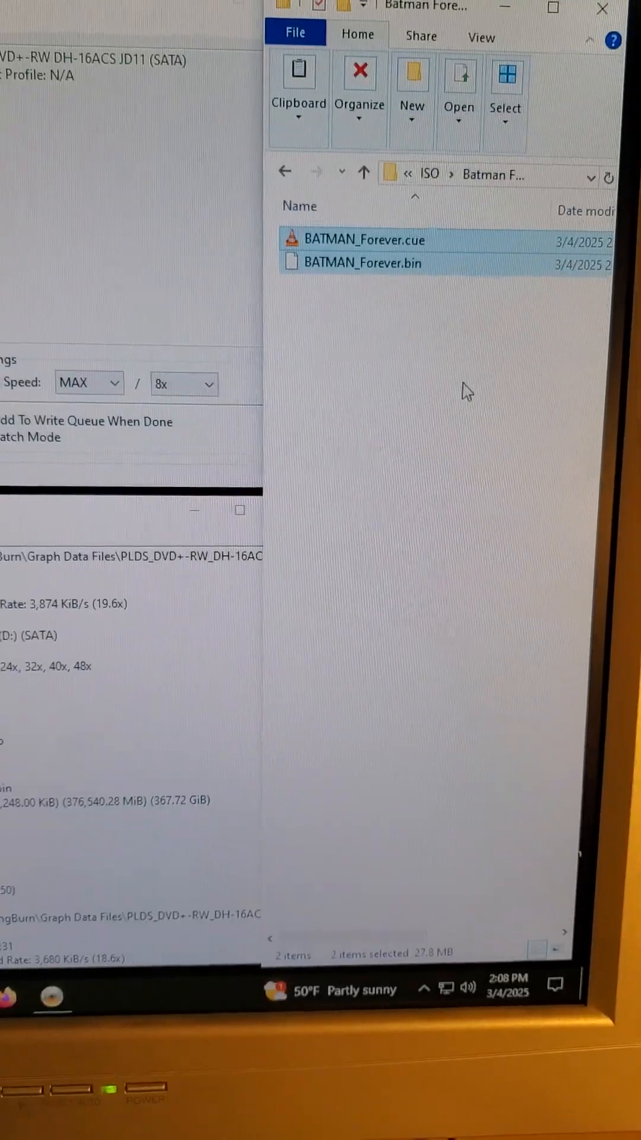
{"action": "mouse_move", "coordinate": [386, 172]}
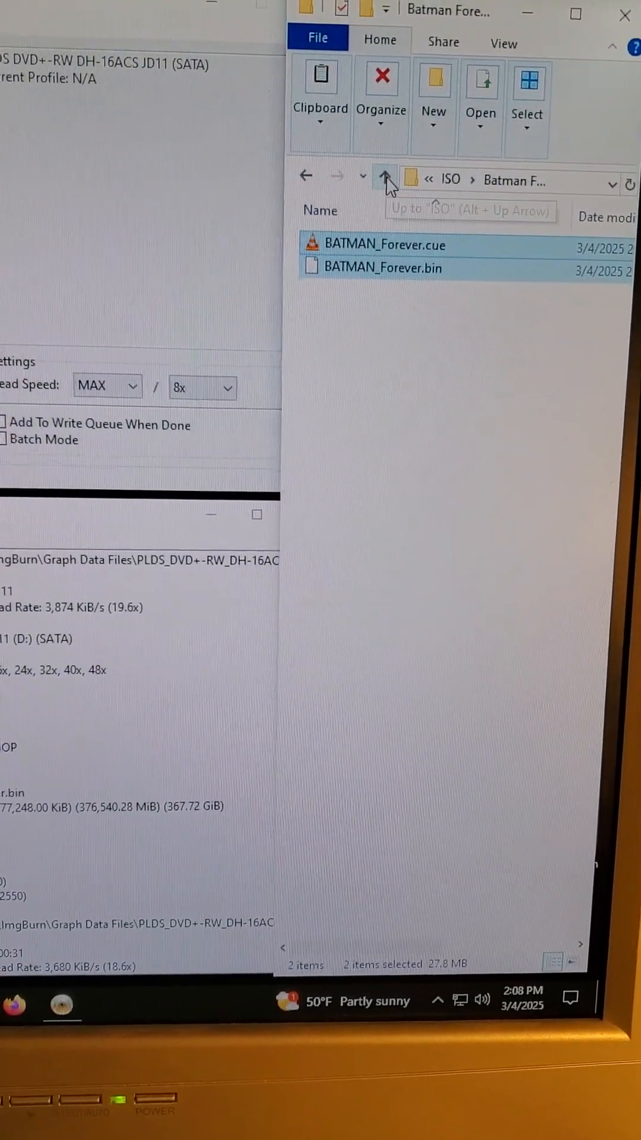
- Check the Batman Forever folder under ISO holds BATMAN_Forever.bin and .cue, then return to ISO
{"action": "left_click", "coordinate": [387, 175]}
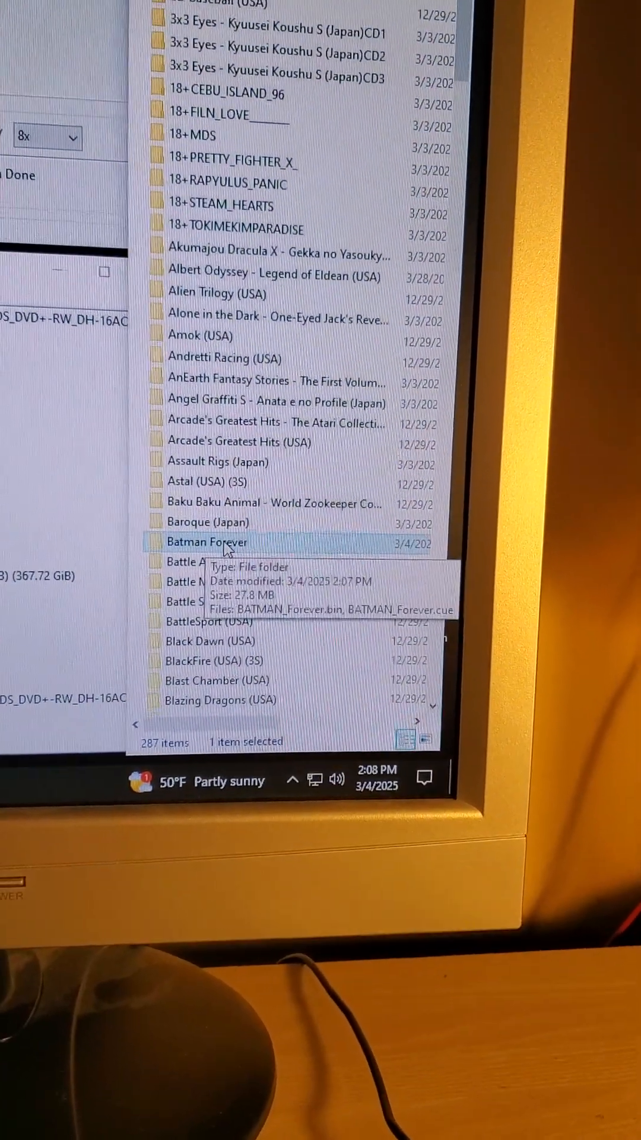
{"action": "double_click", "coordinate": [207, 541]}
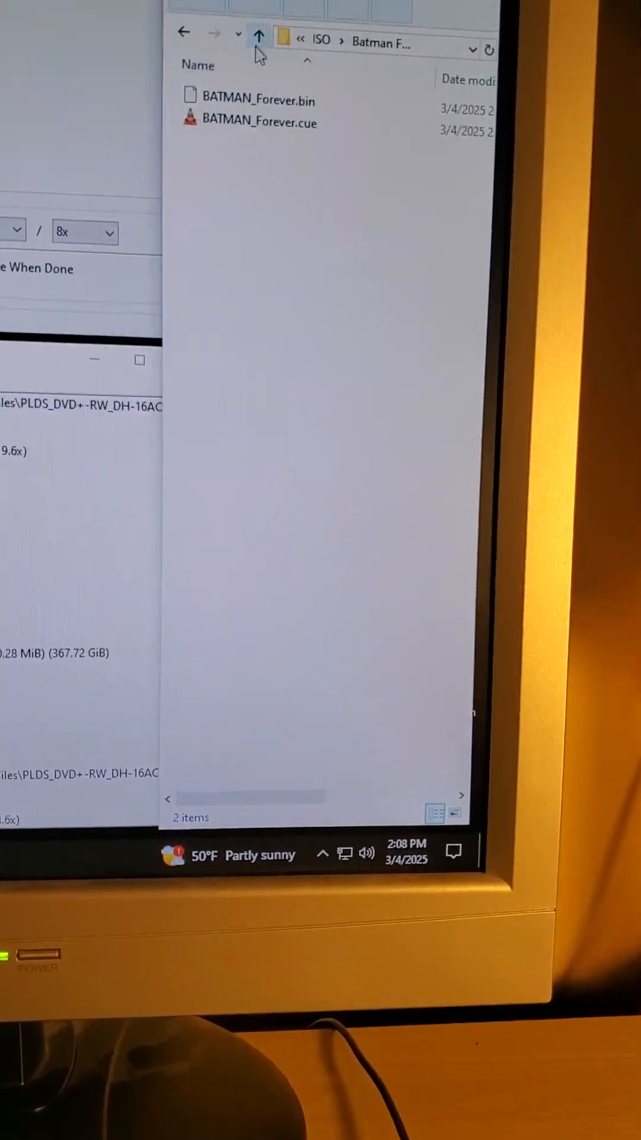
{"action": "left_click", "coordinate": [259, 34]}
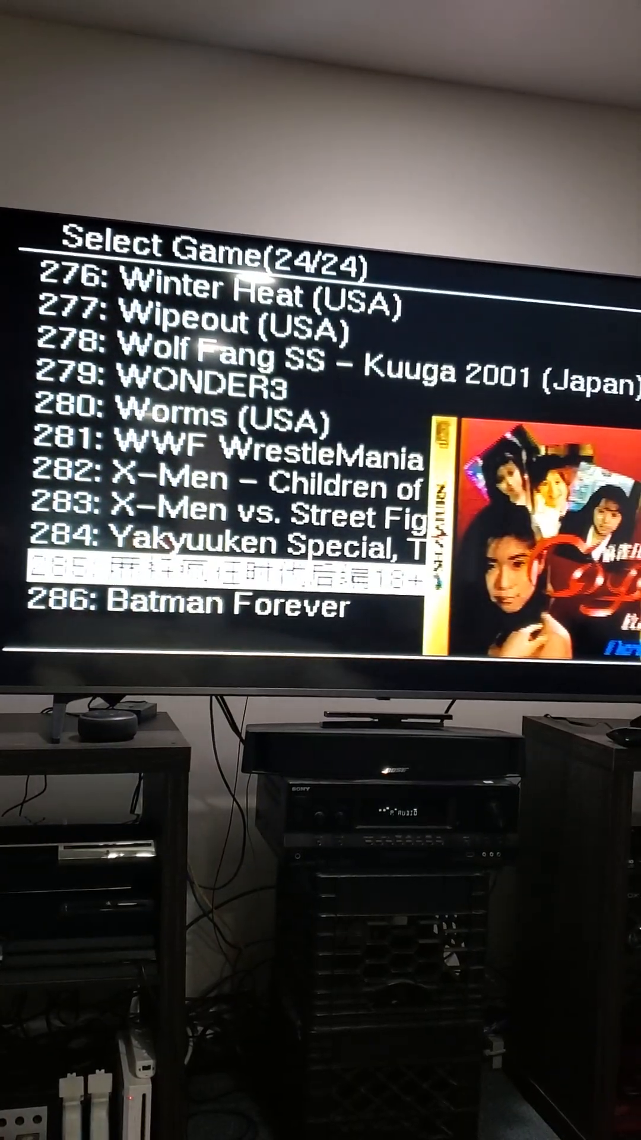
- Highlight entry 286: Batman Forever in the Saroo Select Game list
{"action": "key", "text": "Down"}
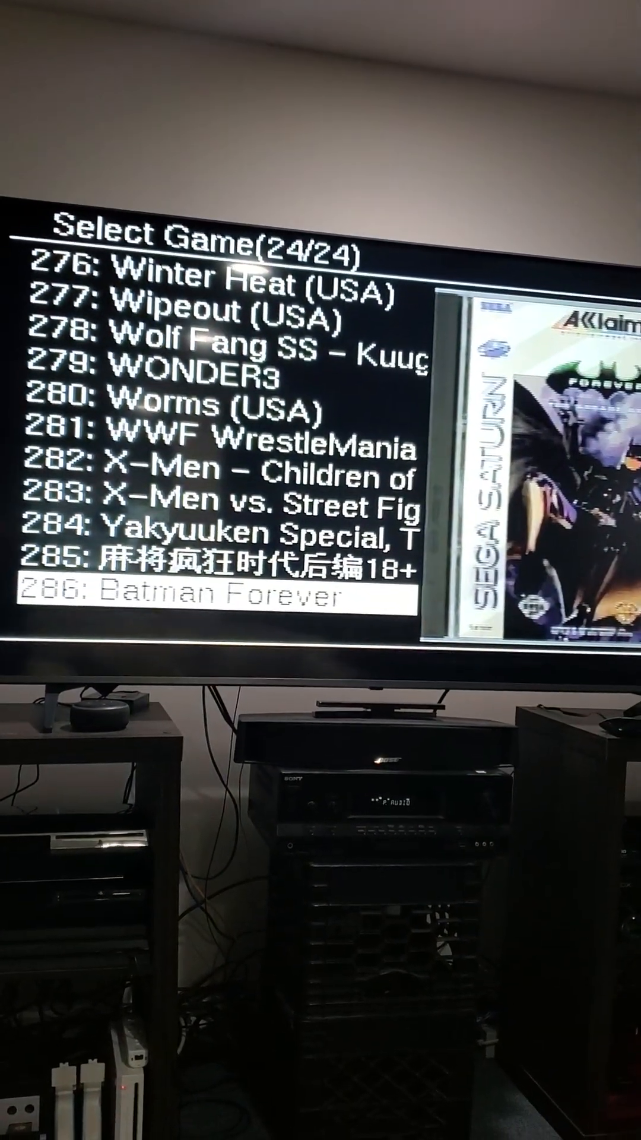